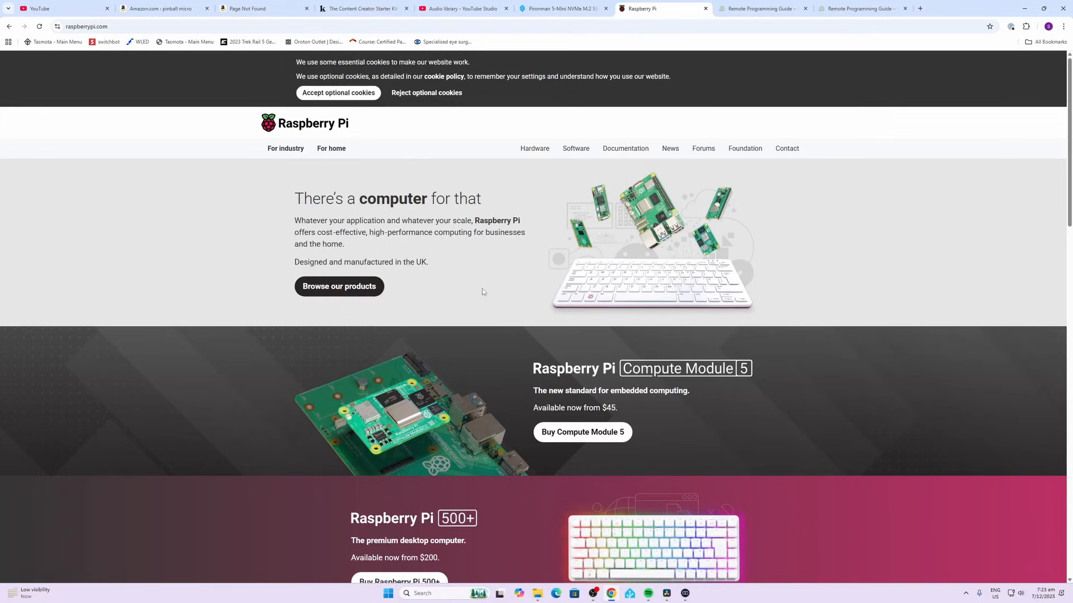
{"action": "mouse_move", "coordinate": [624, 149]}
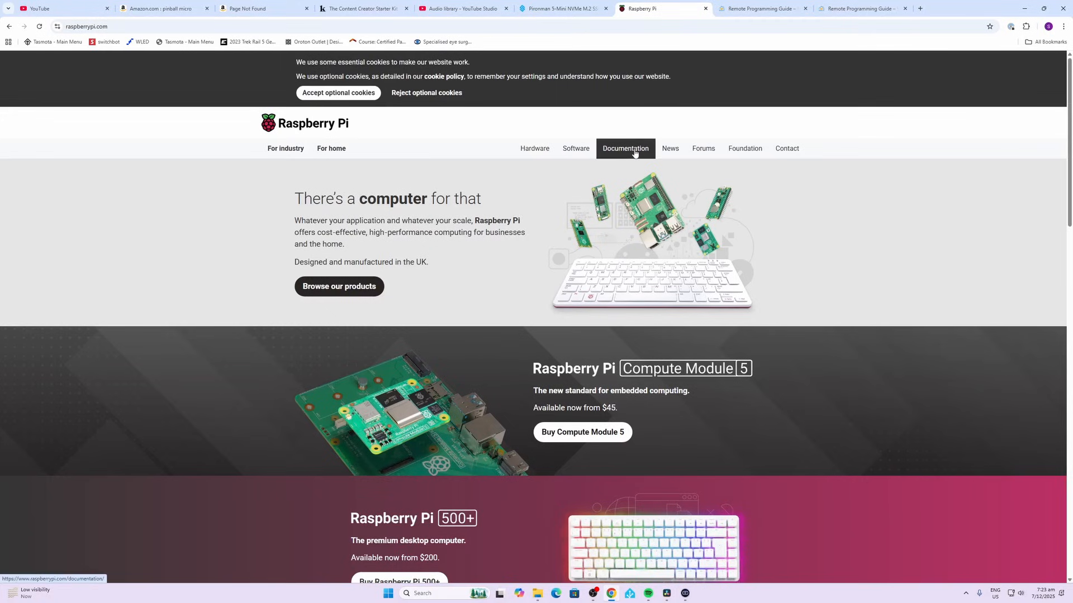
Go to the Raspberry Pi software page with the Imager downloads
{"action": "left_click", "coordinate": [574, 149]}
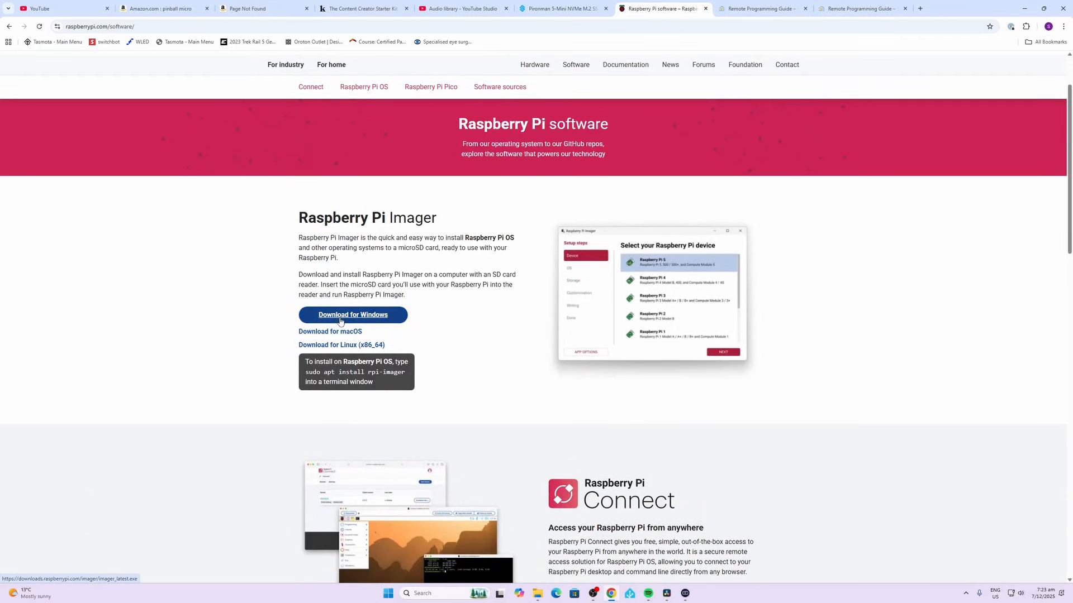
Download the Windows Imager, replace the old installation, accept the licence and finish setup
{"action": "left_click", "coordinate": [352, 315]}
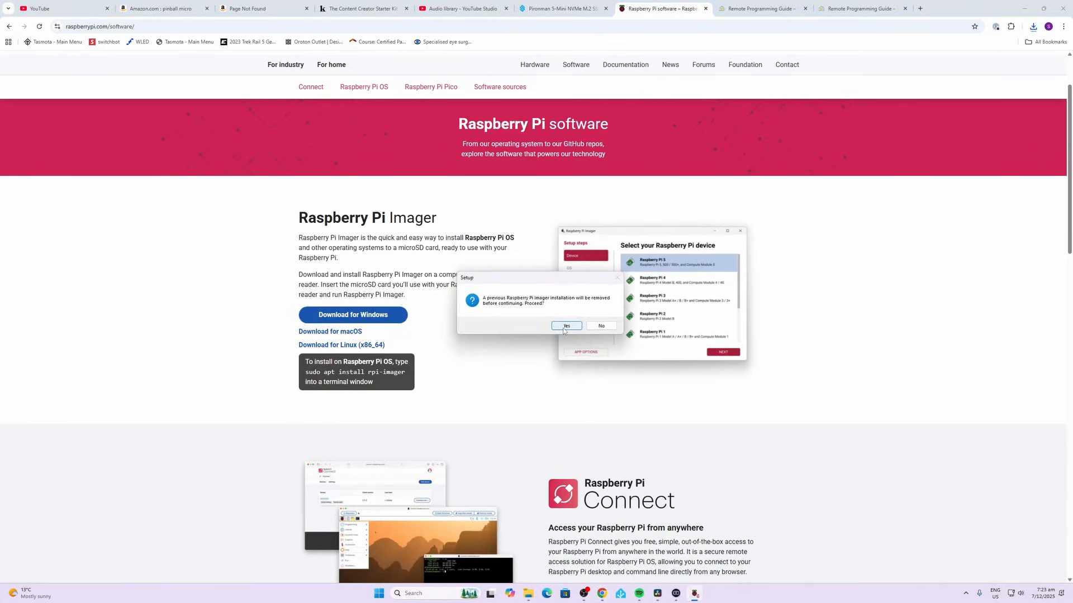
{"action": "left_click", "coordinate": [565, 326]}
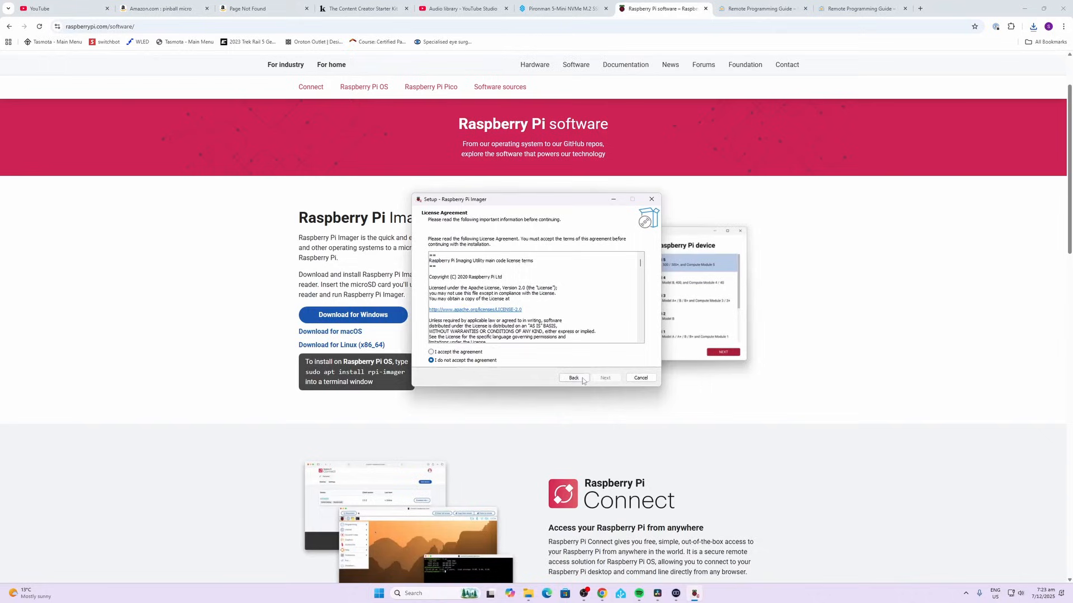
{"action": "left_click", "coordinate": [431, 352]}
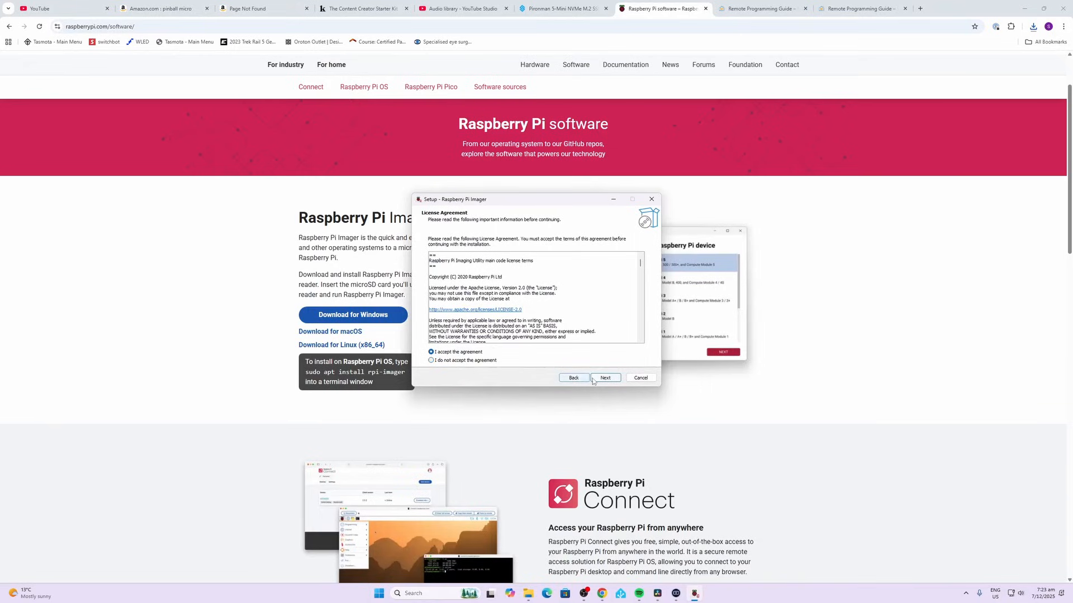
{"action": "left_click", "coordinate": [604, 378]}
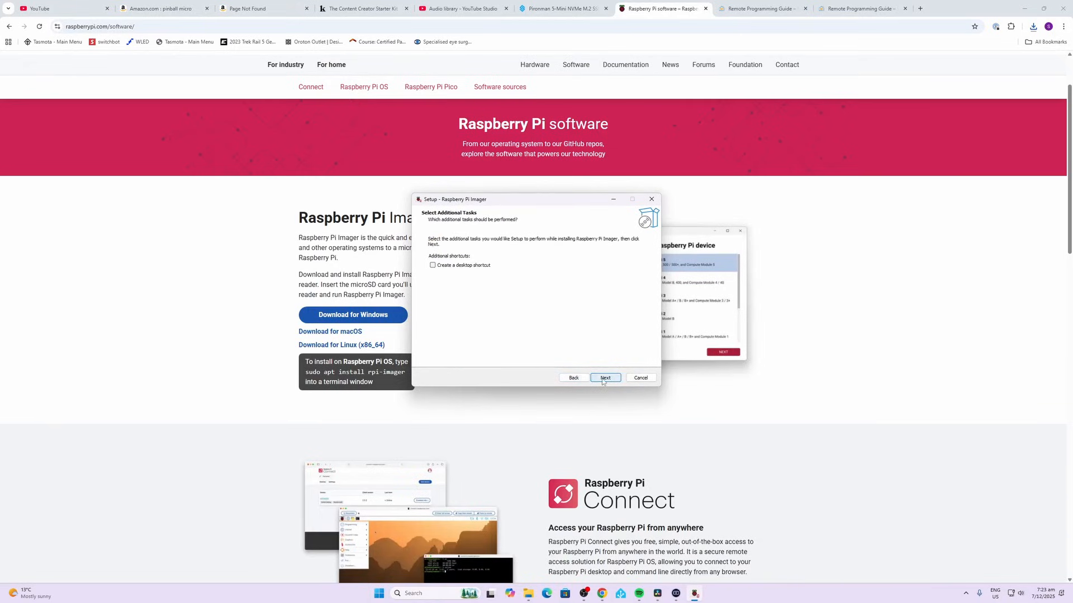
{"action": "left_click", "coordinate": [605, 378]}
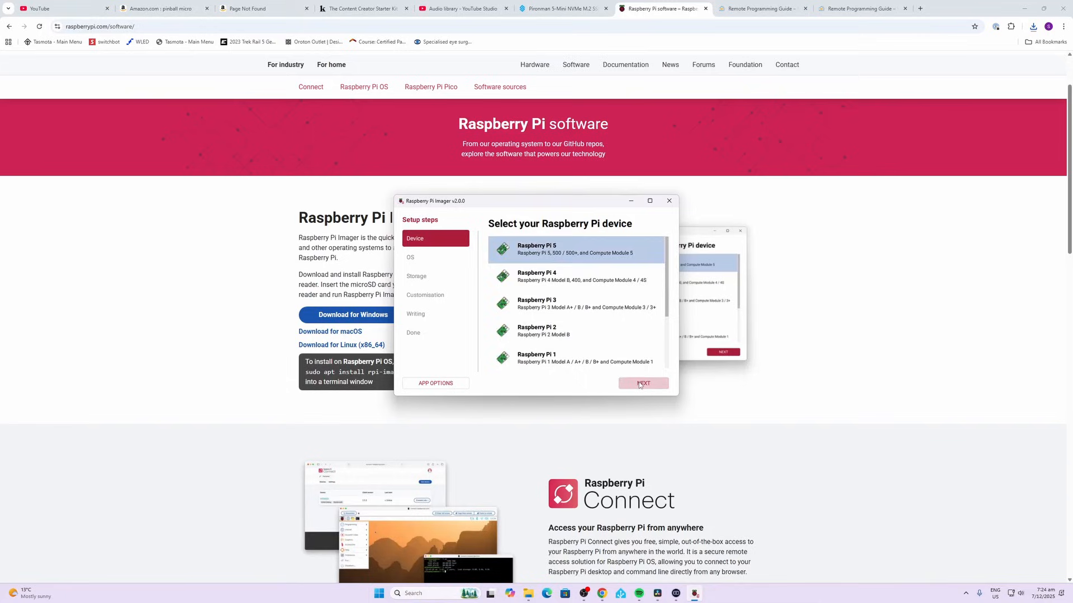
Choose Raspberry Pi 5, Raspberry Pi OS (64-bit) and the SD Card Reader USB Device as target
{"action": "left_click", "coordinate": [642, 383]}
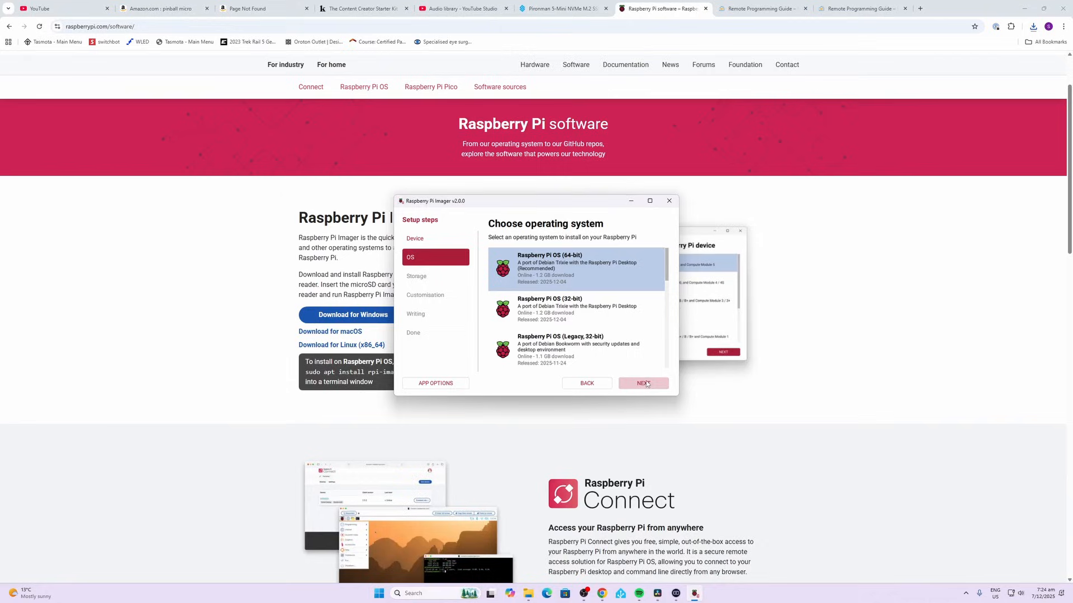
{"action": "left_click", "coordinate": [642, 384]}
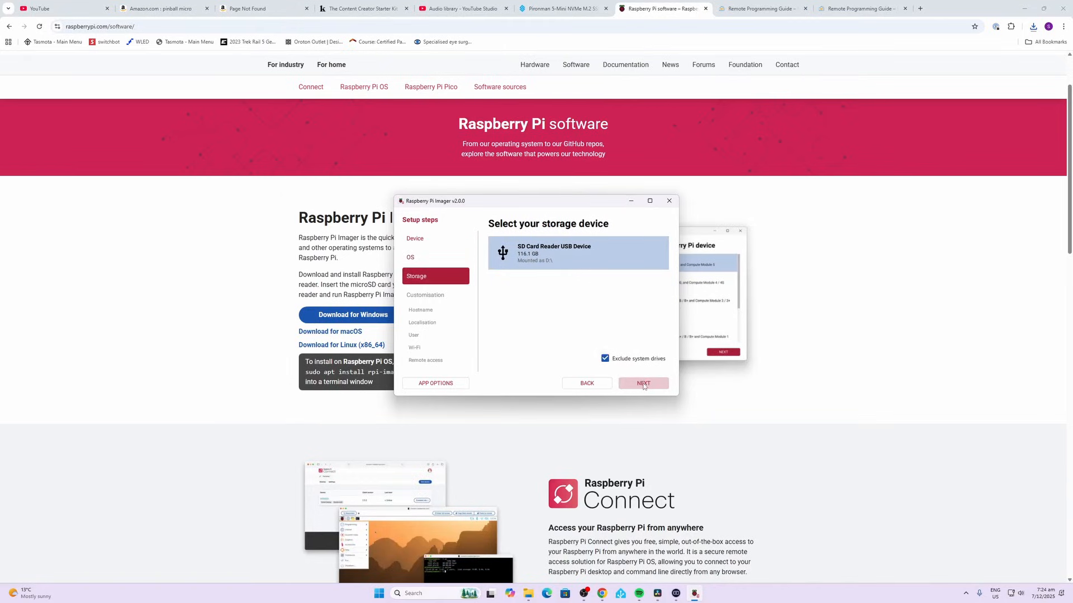
{"action": "left_click", "coordinate": [643, 383]}
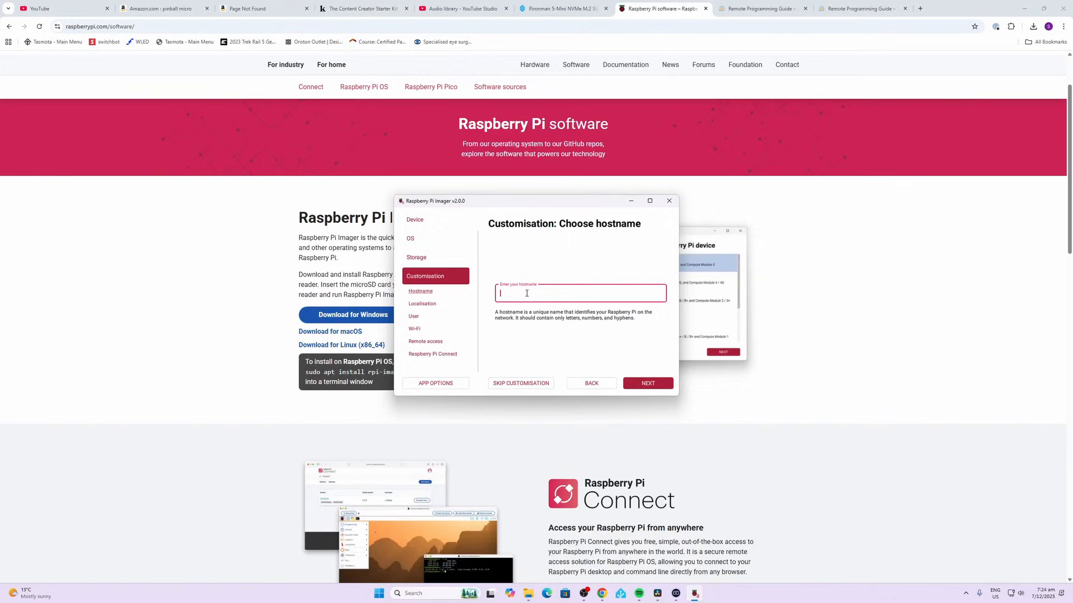
Set hostname 'Display' and pick the capital city for localisation
{"action": "type", "text": "Display"}
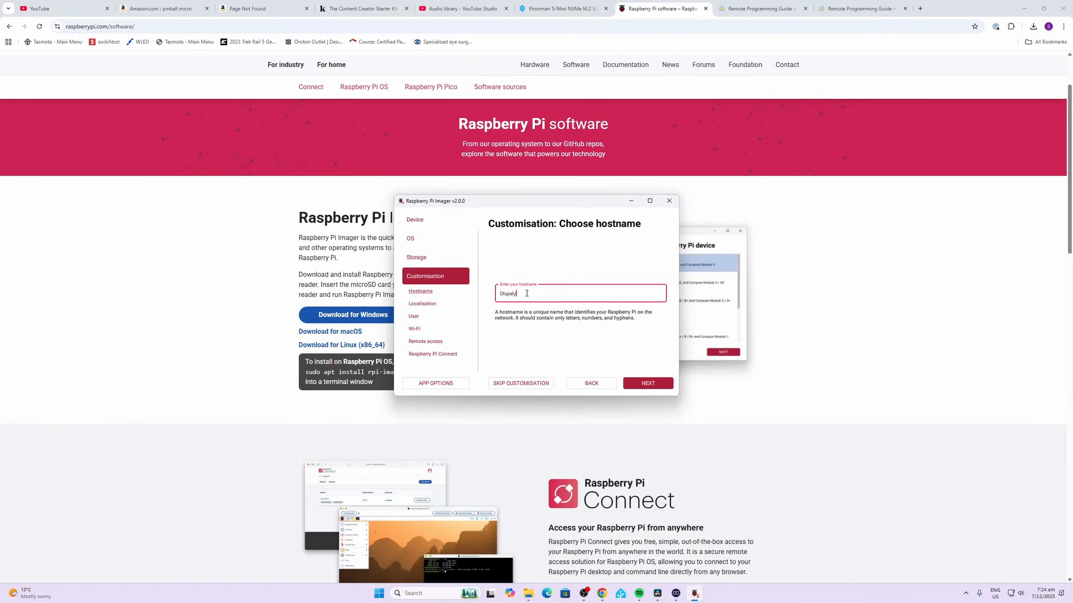
{"action": "left_click", "coordinate": [421, 290]}
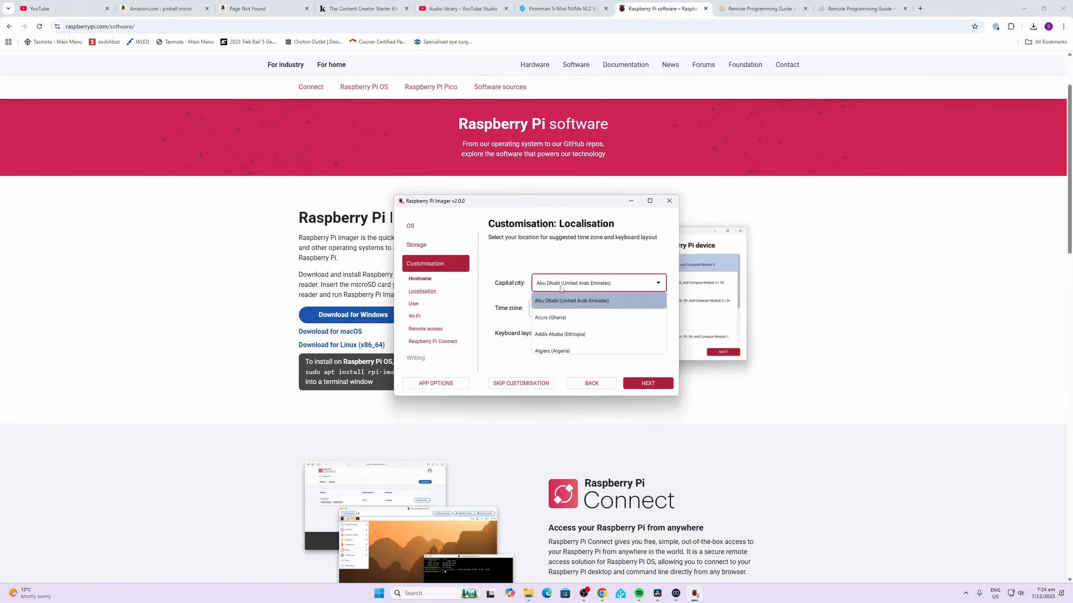
{"action": "scroll", "scroll_direction": "down", "scroll_amount": 3}
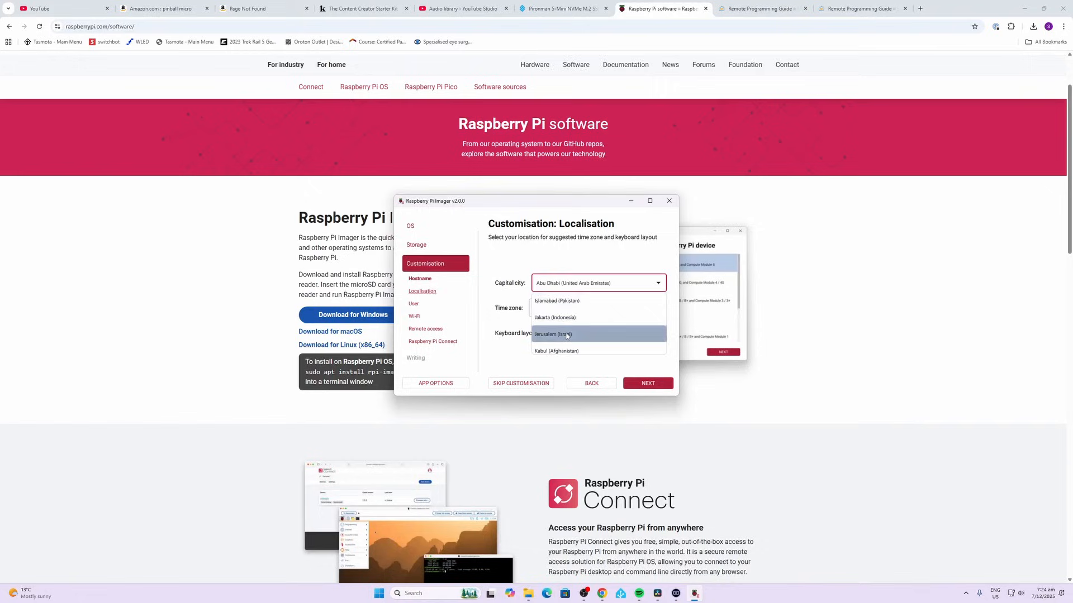
{"action": "scroll", "scroll_direction": "down", "scroll_amount": 3}
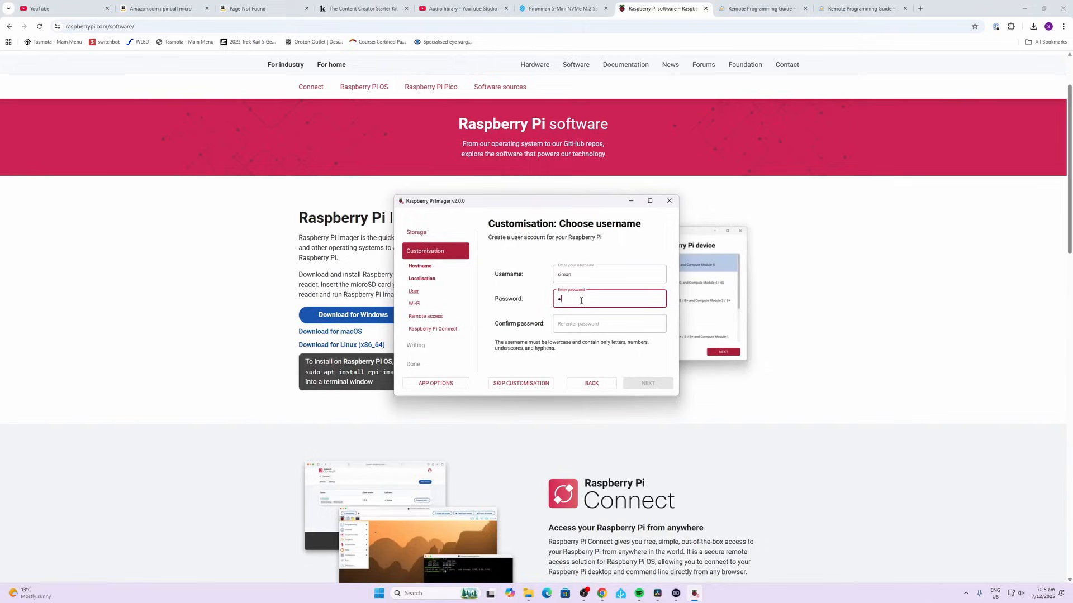
{"action": "left_click", "coordinate": [647, 384]}
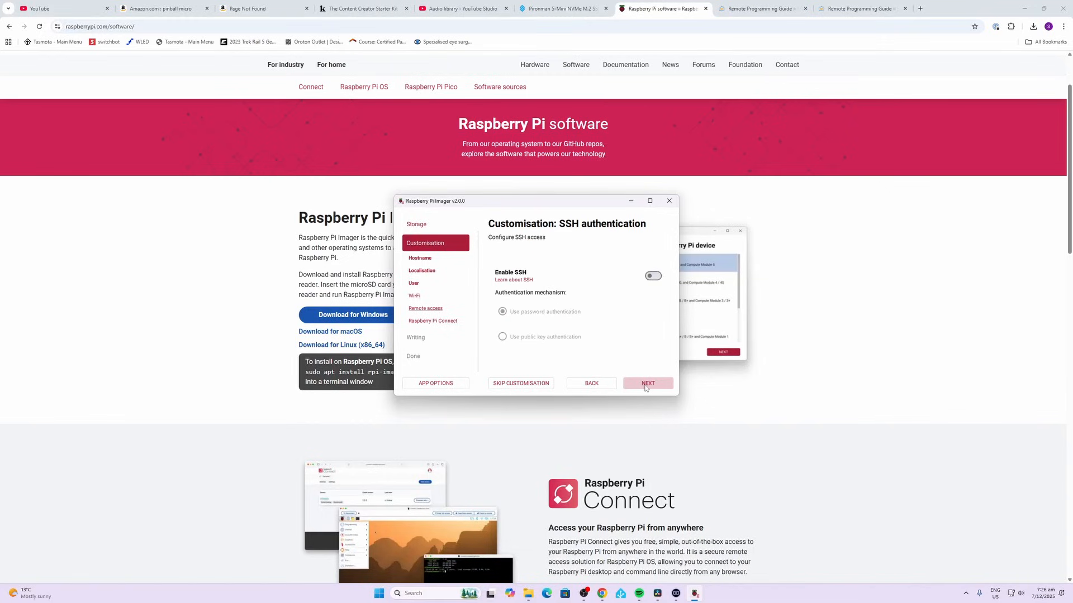
Continue past SSH and Raspberry Pi Connect and start writing, reaching the erase warning
{"action": "left_click", "coordinate": [651, 276]}
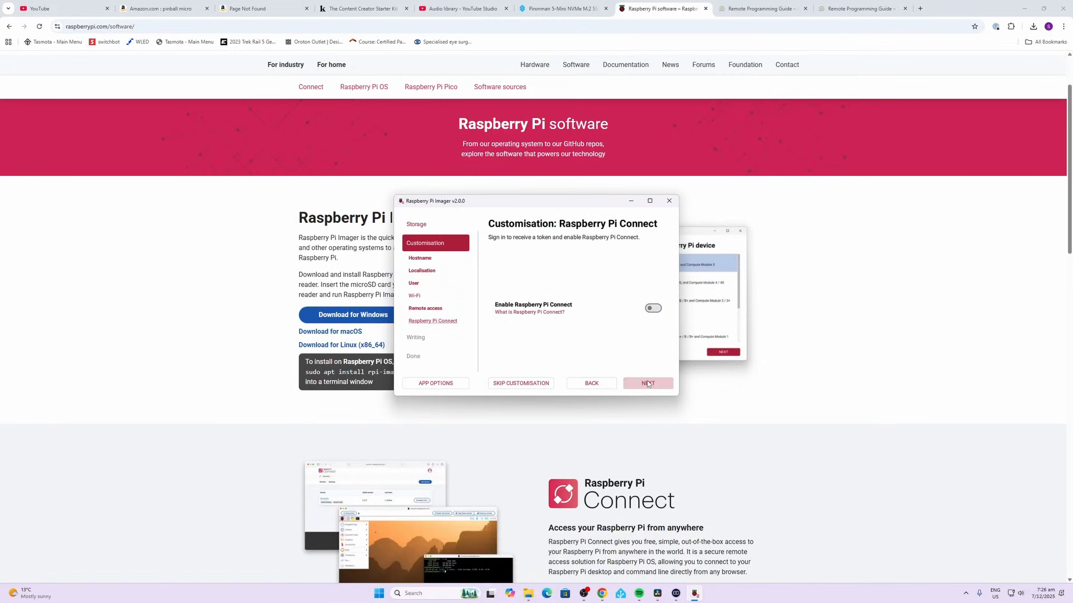
{"action": "left_click", "coordinate": [647, 383]}
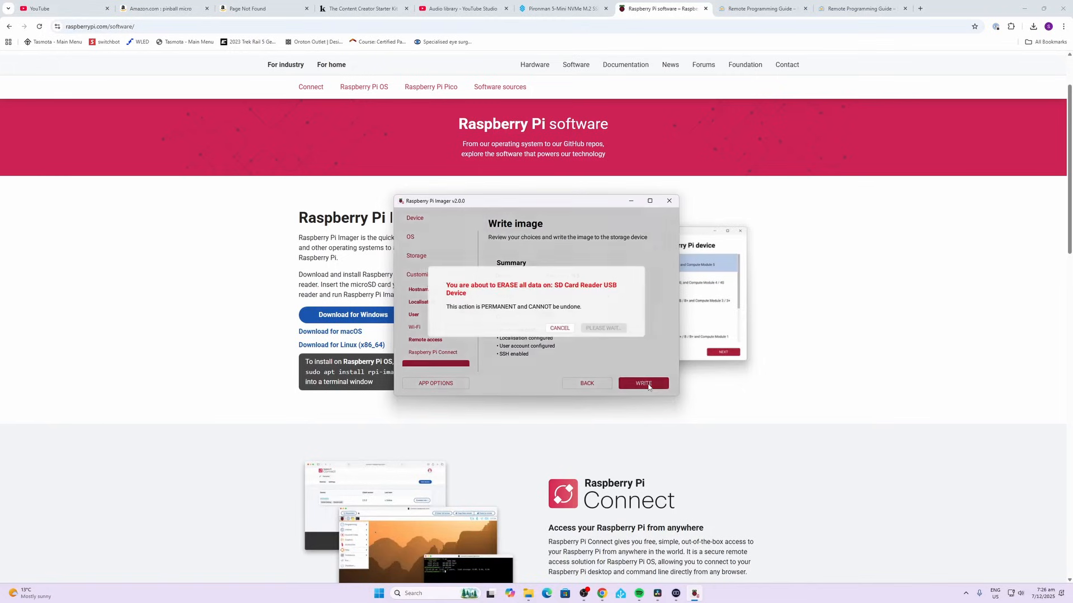